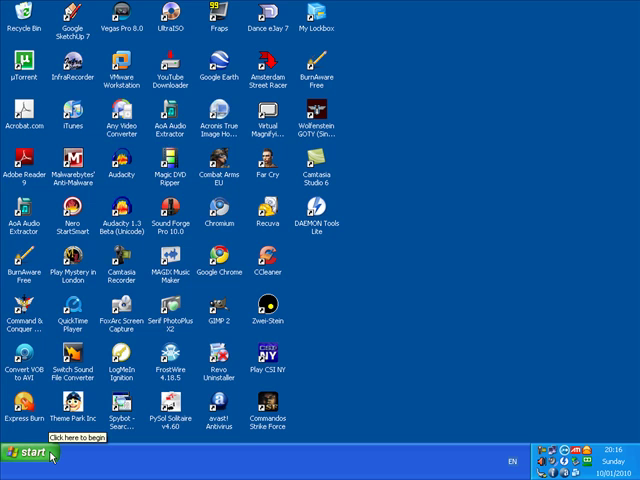
- Open the Windows Start menu
{"action": "left_click", "coordinate": [27, 451]}
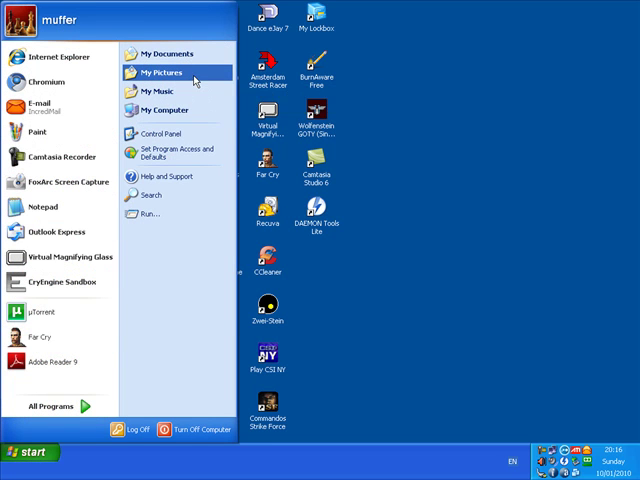
- Open My Pictures and drag its 'pictures' folder onto the desktop
{"action": "left_click", "coordinate": [158, 75]}
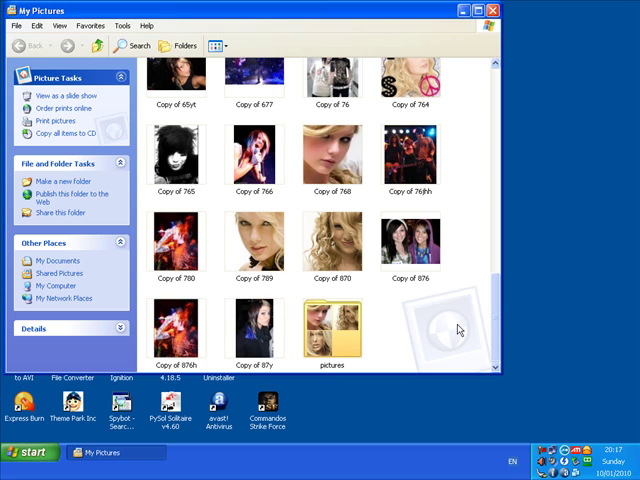
{"action": "mouse_move", "coordinate": [338, 355]}
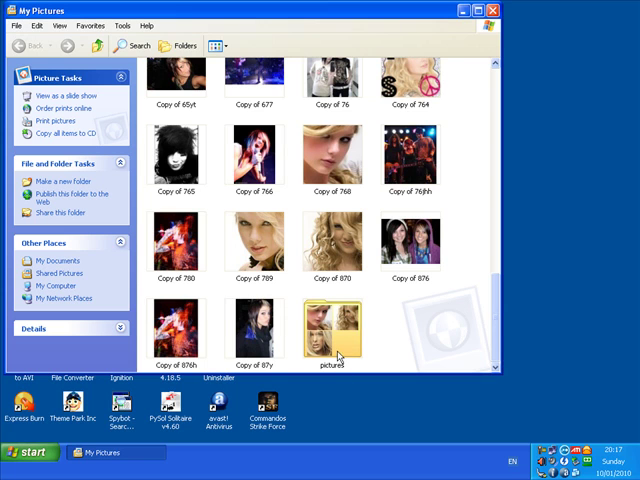
{"action": "left_click", "coordinate": [331, 330]}
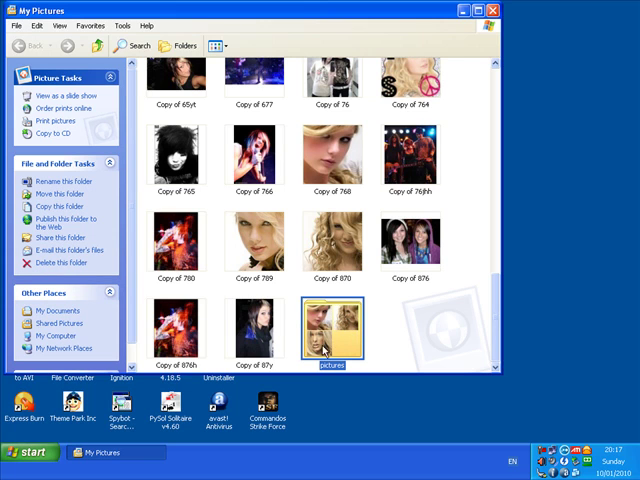
{"action": "mouse_move", "coordinate": [332, 342]}
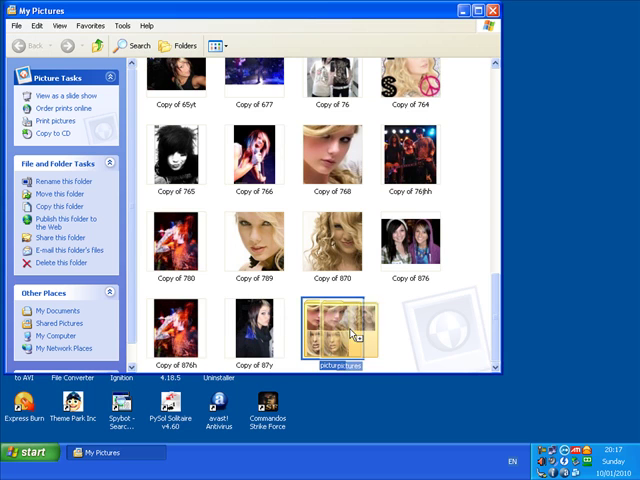
{"action": "left_click_drag", "start_coordinate": [333, 330], "coordinate": [558, 335]}
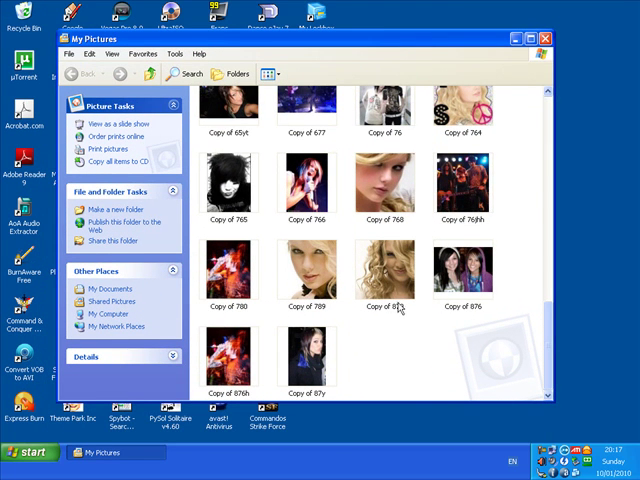
{"action": "mouse_move", "coordinate": [105, 289]}
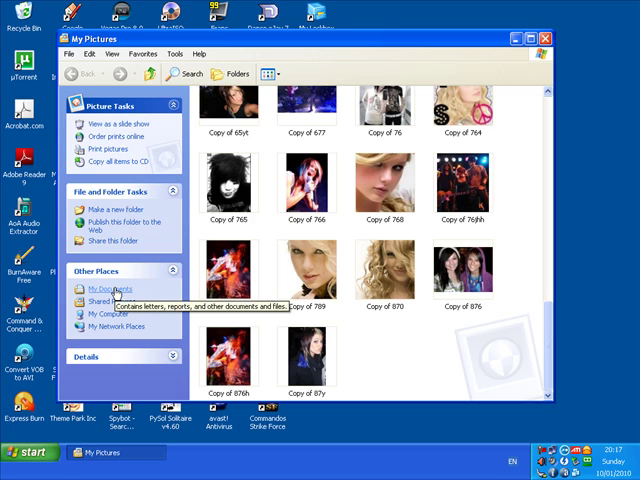
- Drag the 'video' folder from My Videos onto the desktop
{"action": "left_click", "coordinate": [108, 289]}
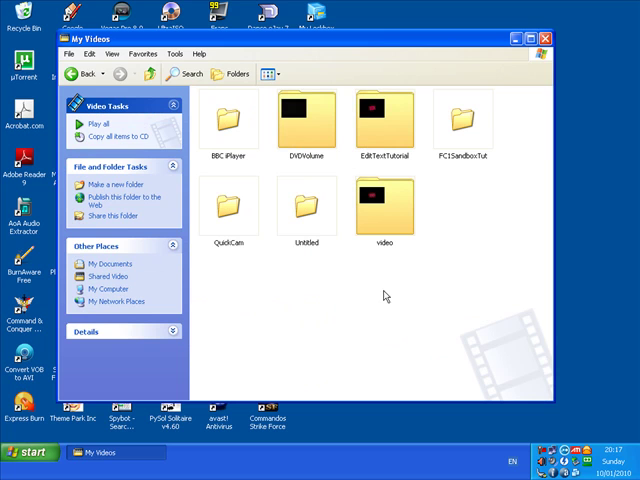
{"action": "mouse_move", "coordinate": [384, 205]}
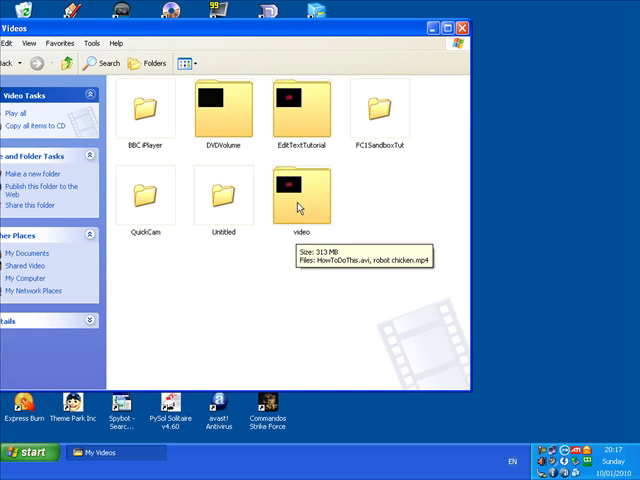
{"action": "left_click_drag", "start_coordinate": [298, 198], "coordinate": [445, 268]}
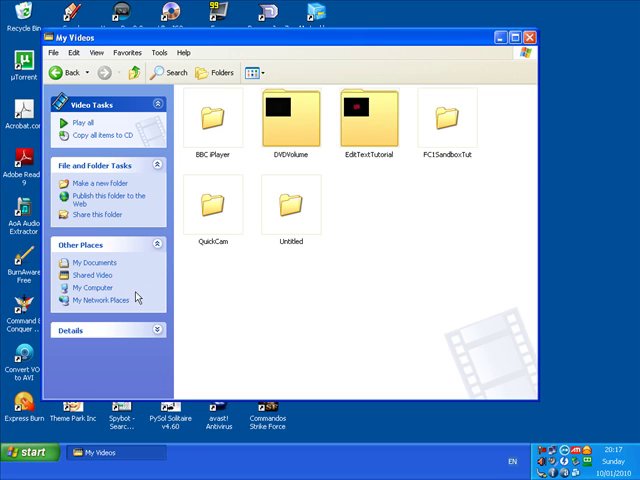
{"action": "mouse_move", "coordinate": [95, 263]}
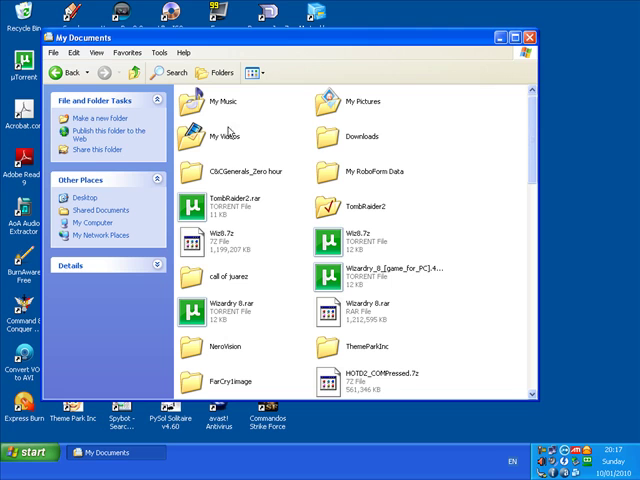
- Open the My Music folder containing the 'audio file' folder
{"action": "left_click", "coordinate": [222, 101]}
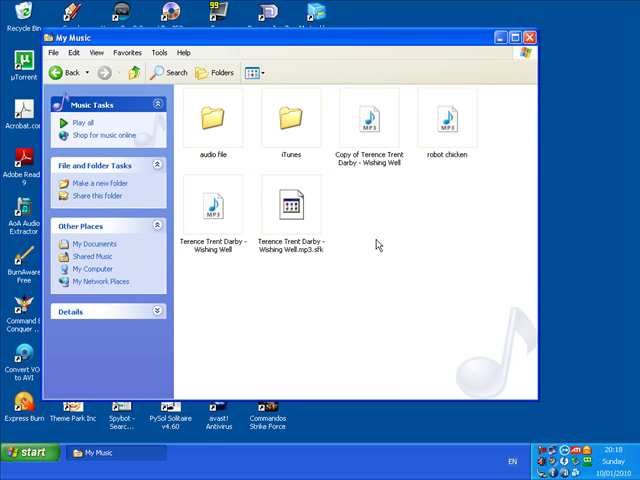
{"action": "mouse_move", "coordinate": [223, 150]}
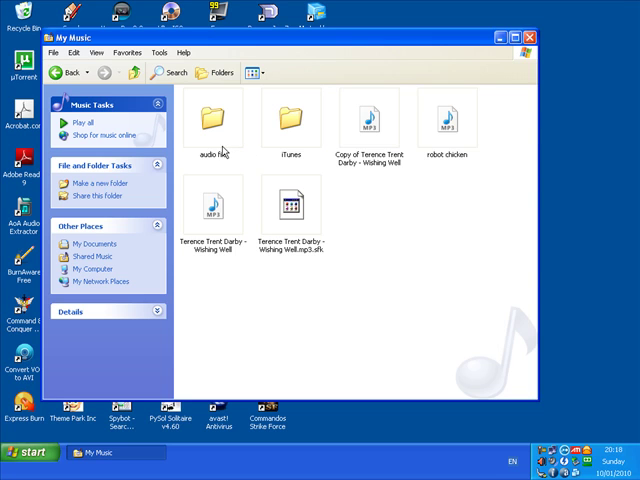
{"action": "mouse_move", "coordinate": [213, 120]}
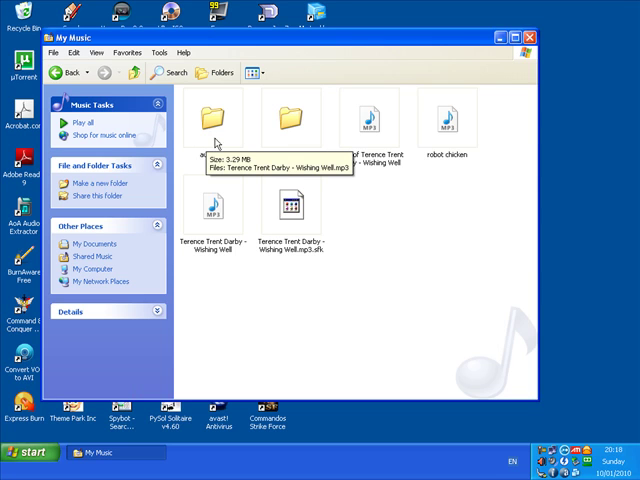
{"action": "mouse_move", "coordinate": [207, 127]}
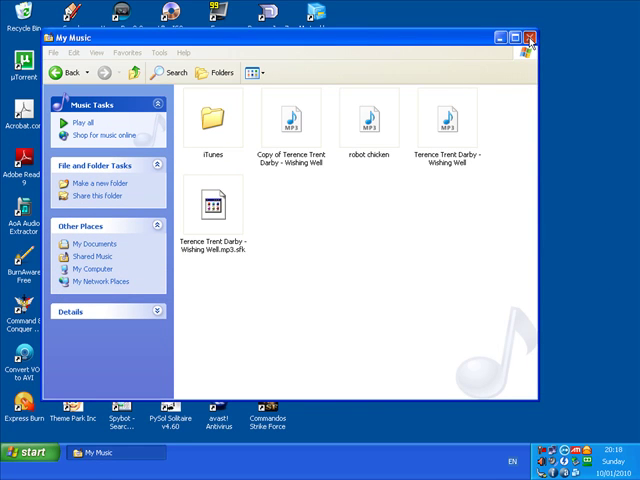
- Close My Music and select the video, pictures and audio file folders on the desktop
{"action": "left_click", "coordinate": [530, 38]}
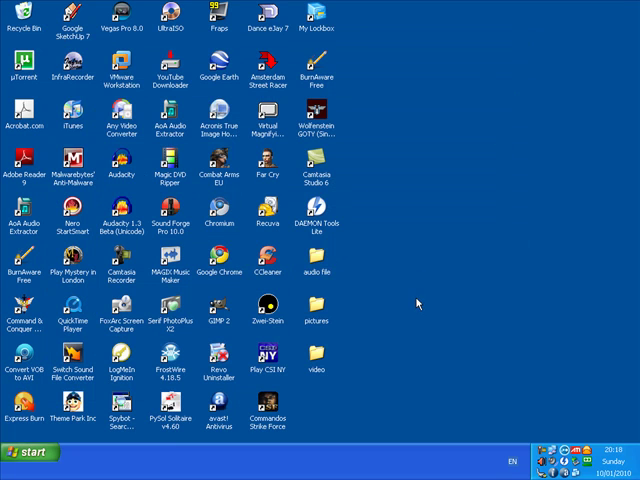
{"action": "left_click", "coordinate": [318, 360]}
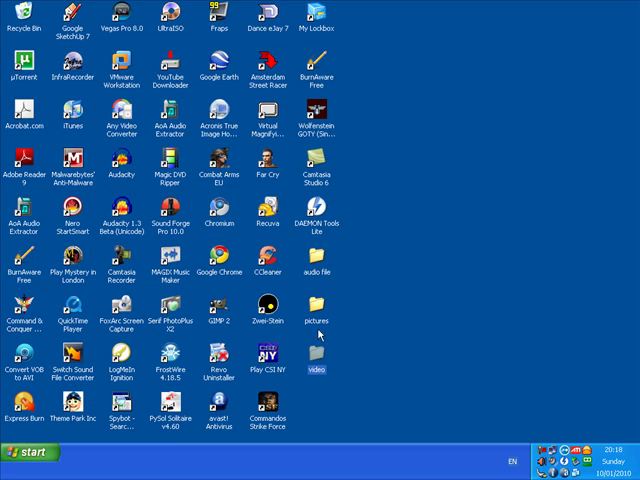
{"action": "left_click", "coordinate": [319, 272]}
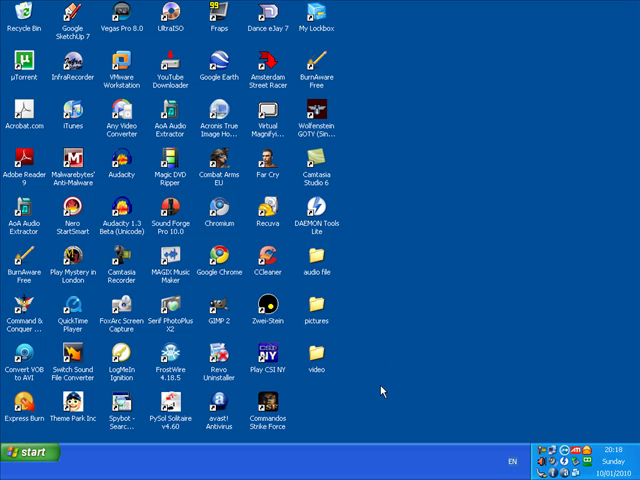
{"action": "mouse_move", "coordinate": [315, 355]}
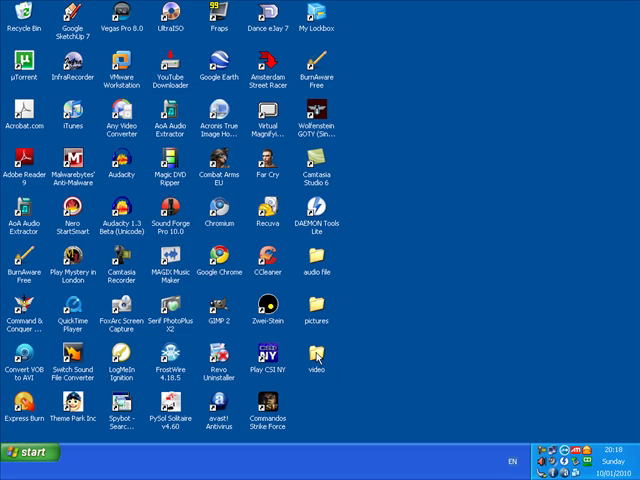
{"action": "mouse_move", "coordinate": [317, 360]}
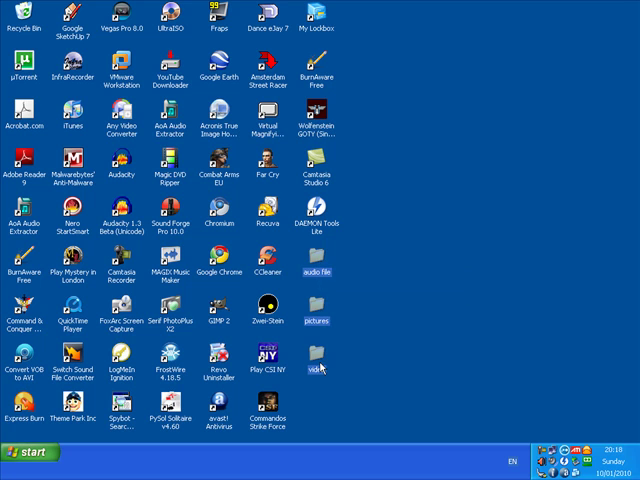
{"action": "mouse_move", "coordinate": [318, 360]}
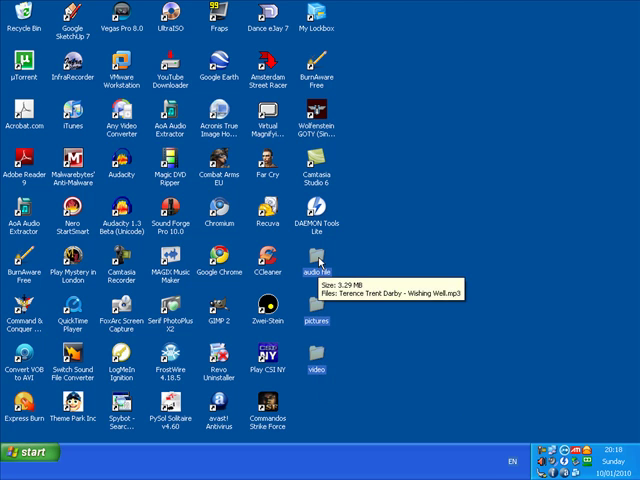
{"action": "mouse_move", "coordinate": [334, 360]}
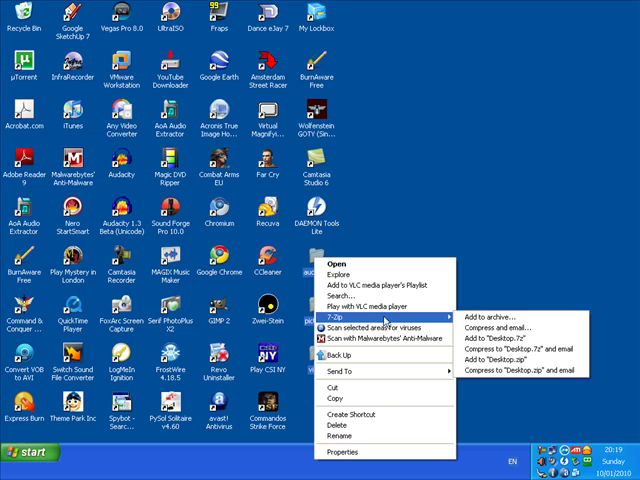
{"action": "mouse_move", "coordinate": [490, 320]}
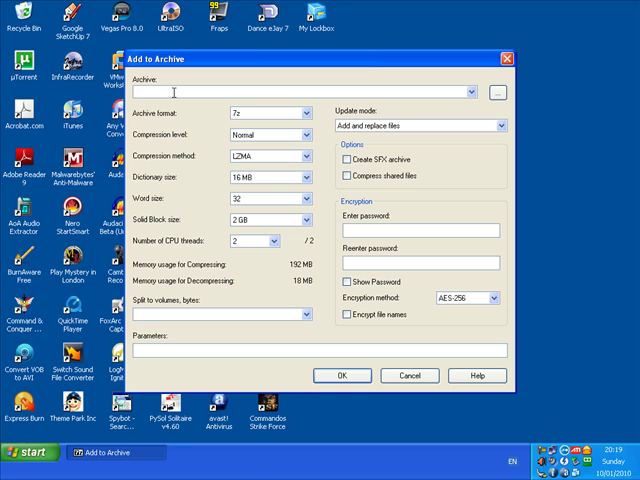
- Name the archive 'files', keep 7z format with Normal compression, and start compressing
{"action": "type", "text": "li"}
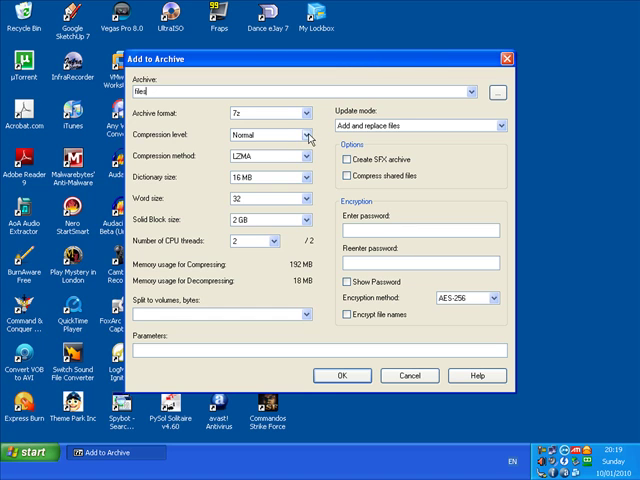
{"action": "left_click", "coordinate": [303, 112]}
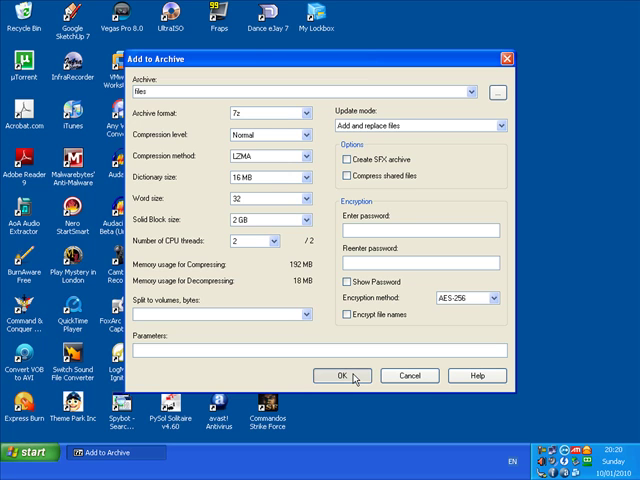
{"action": "left_click", "coordinate": [339, 375]}
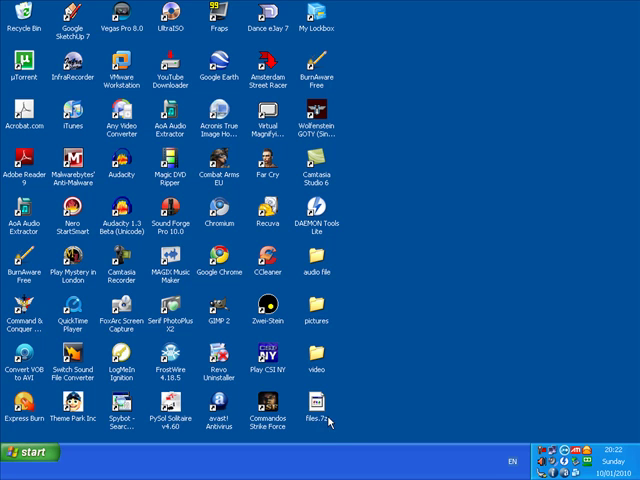
{"action": "mouse_move", "coordinate": [332, 420]}
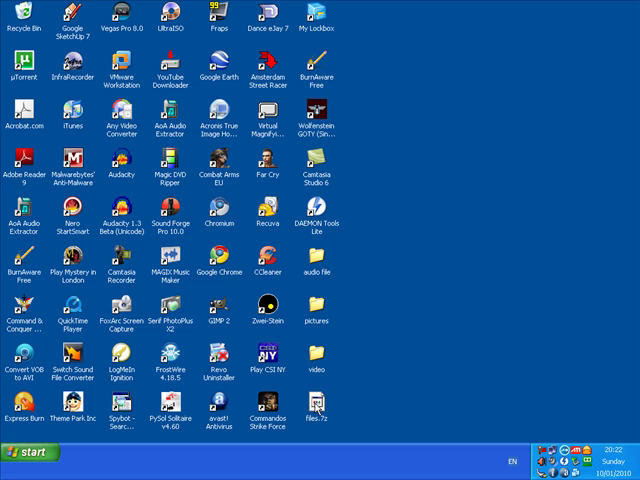
- Open files.7z in 7-Zip through its right-click Open archive command
{"action": "right_click", "coordinate": [318, 416]}
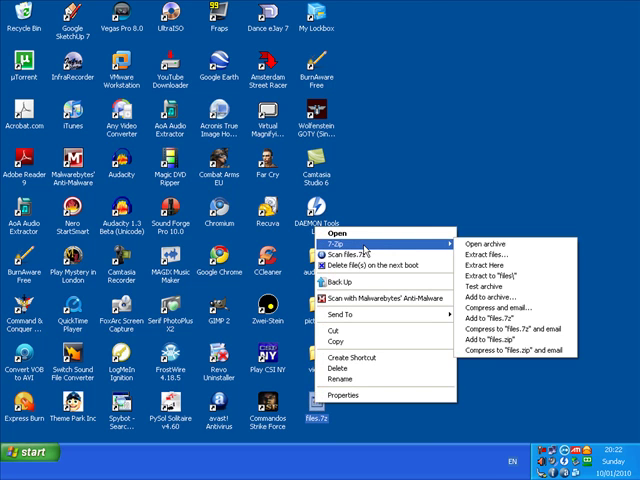
{"action": "mouse_move", "coordinate": [505, 245]}
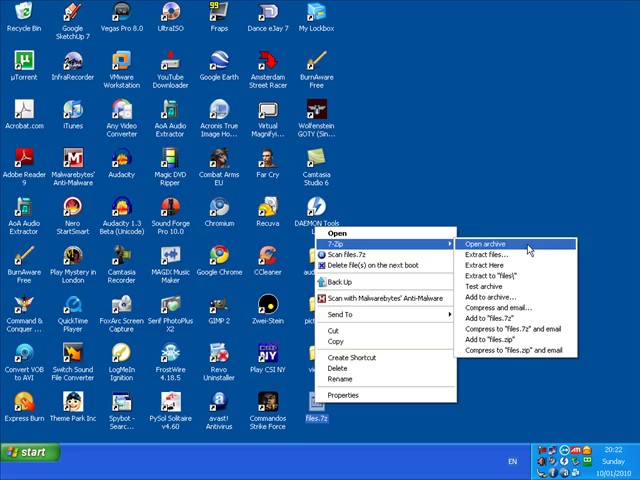
{"action": "left_click", "coordinate": [491, 243]}
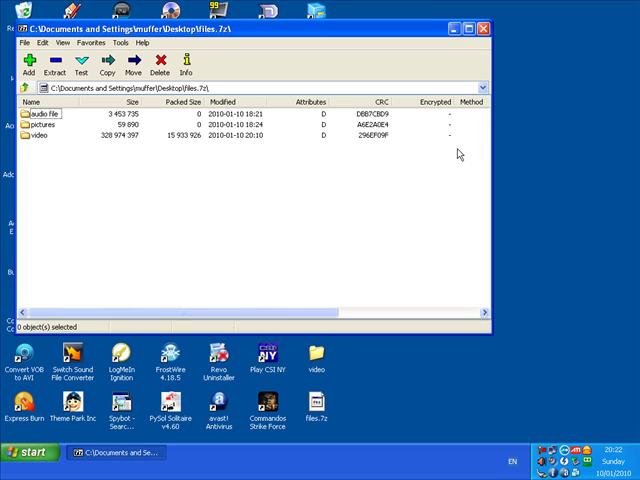
- Close the 7-Zip File Manager after checking the audio file, pictures and video folders
{"action": "left_click", "coordinate": [490, 27]}
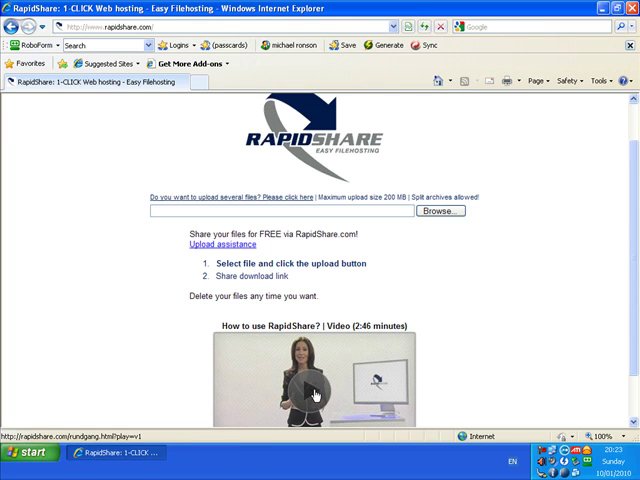
{"action": "mouse_move", "coordinate": [483, 385]}
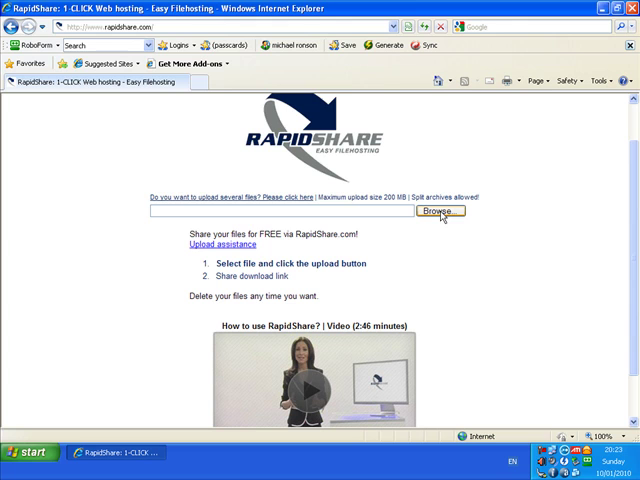
- Open RapidShare's Browse file chooser next to the upload field
{"action": "left_click", "coordinate": [437, 211]}
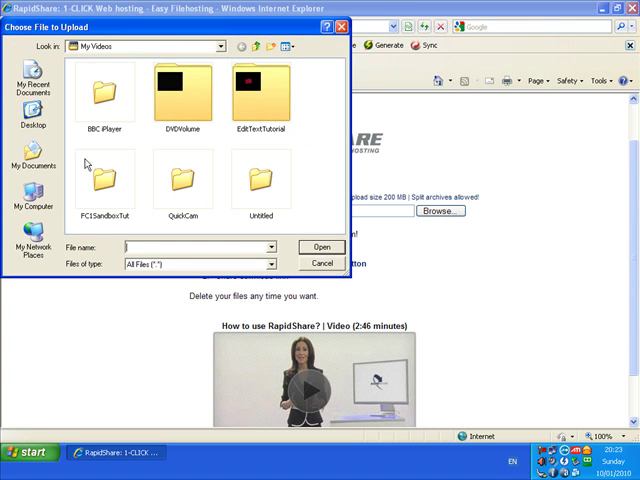
- Pick files.7z from the Desktop as the RapidShare upload file
{"action": "left_click", "coordinate": [33, 125]}
{"action": "type", "text": "files"}
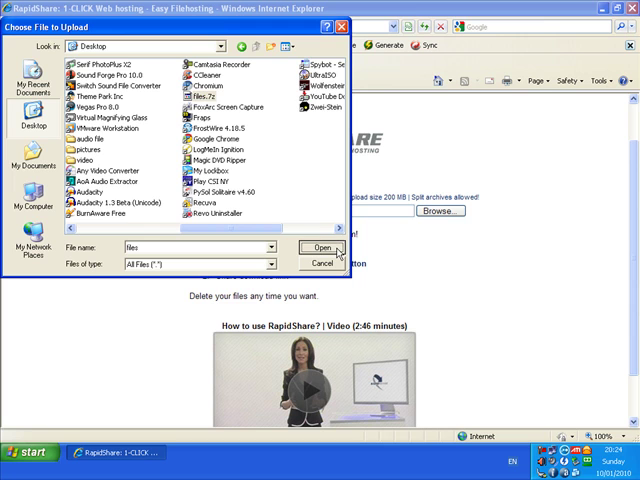
{"action": "left_click", "coordinate": [317, 248]}
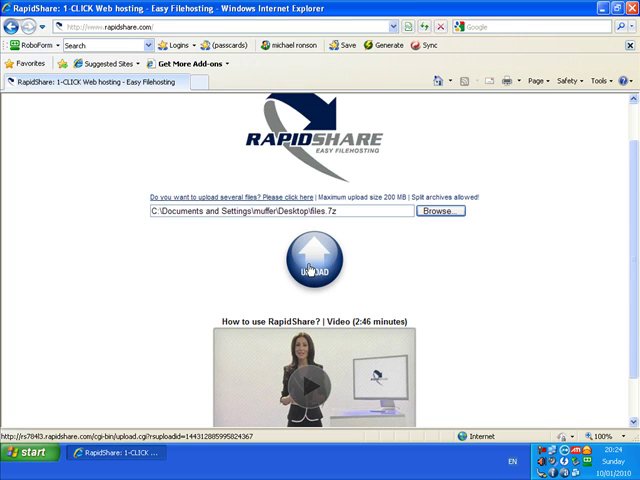
{"action": "mouse_move", "coordinate": [440, 326]}
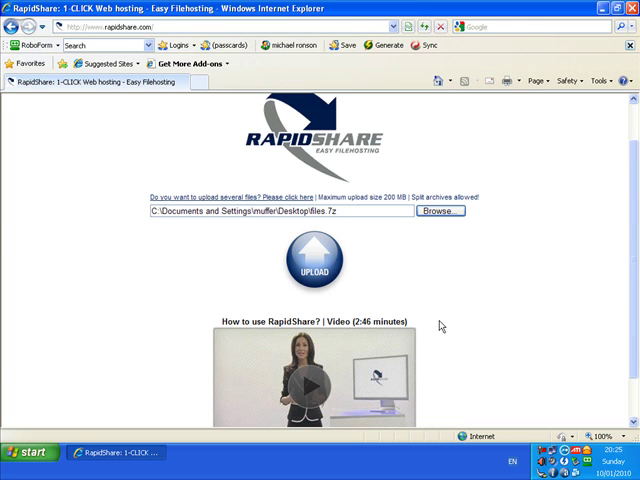
{"action": "mouse_move", "coordinate": [530, 311]}
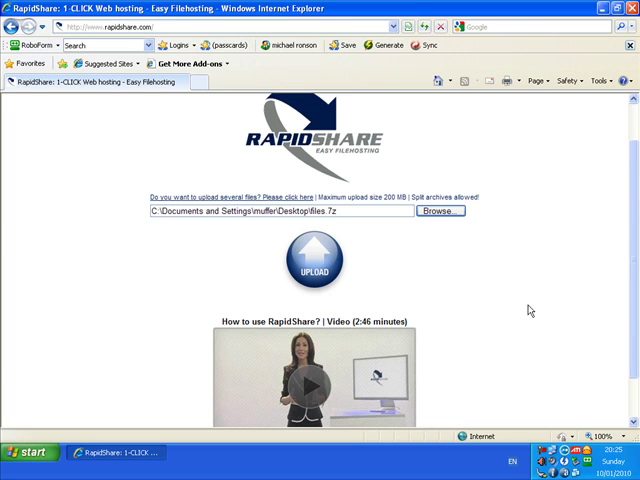